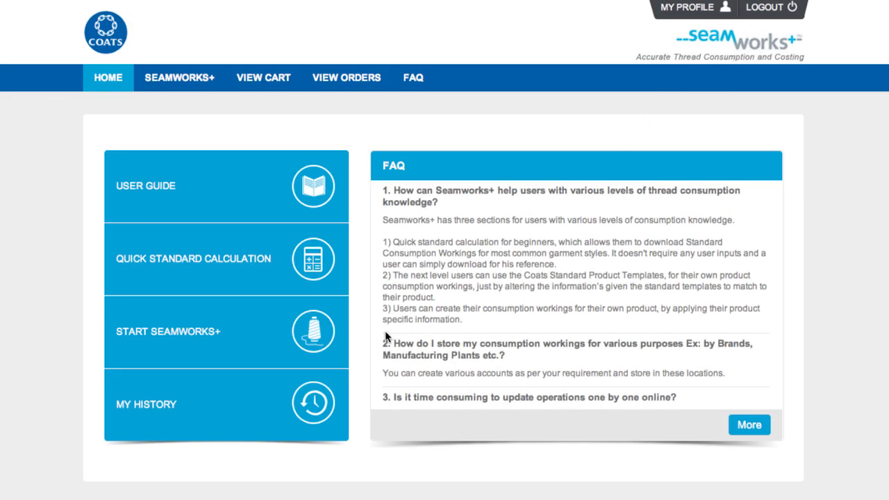
View the size M Long Sleeve Formal Shirt report down to its 75.00 m total thread consumption.
left_click(225, 259)
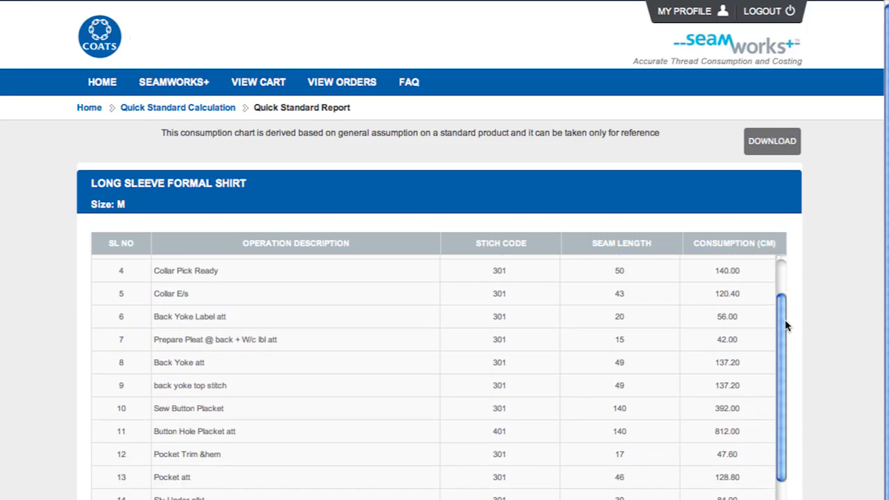
scroll("down", 3)
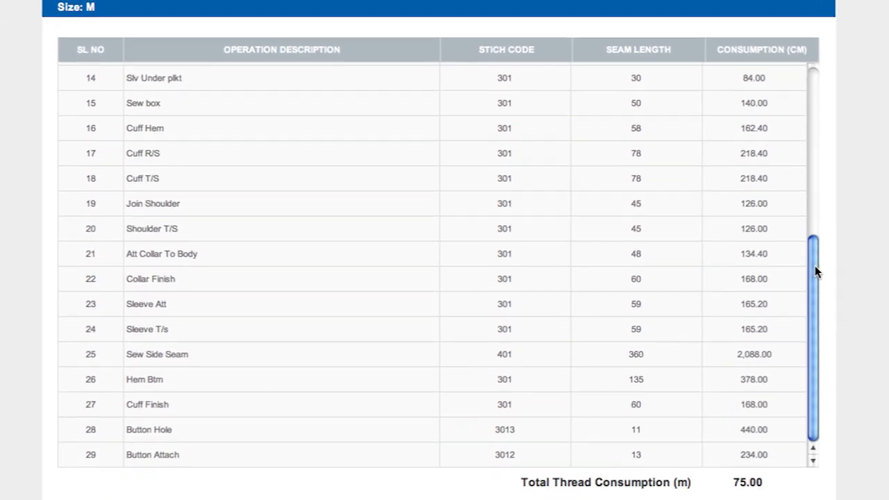
scroll("down", 3)
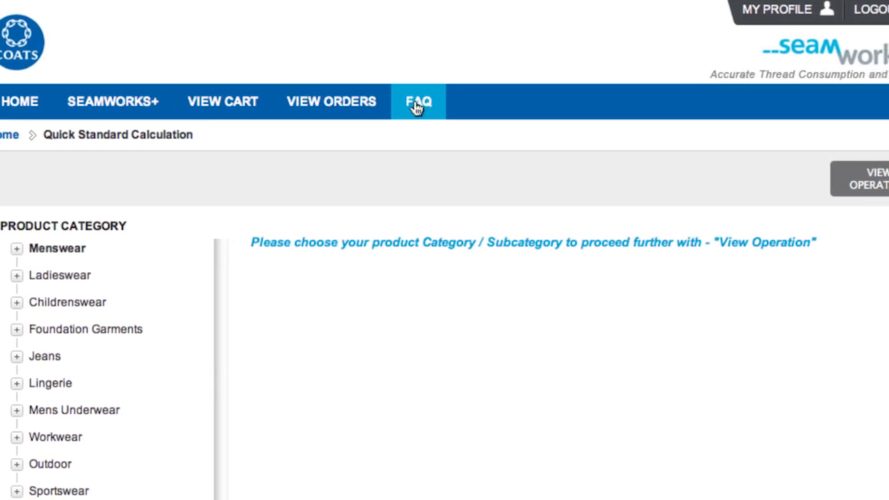
Reach the Coats Industrial site's Tools list showing Thread Calculator – Coats Seamworks+.
left_click(417, 100)
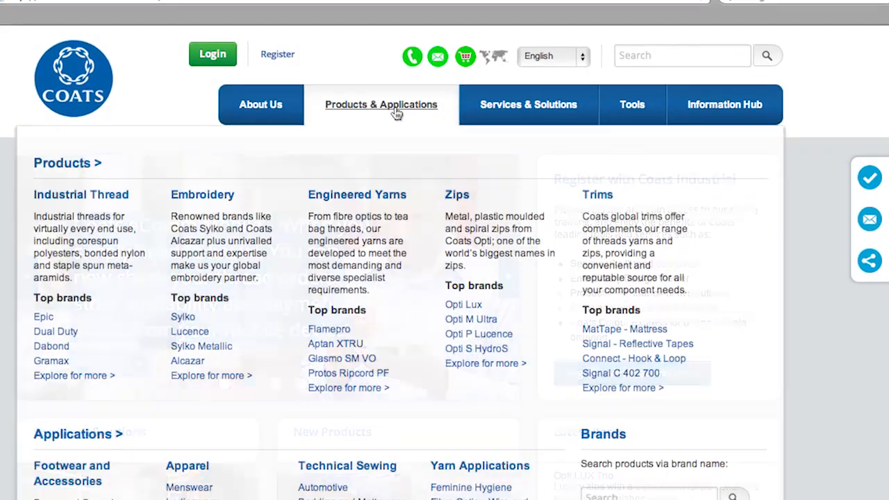
left_click(614, 87)
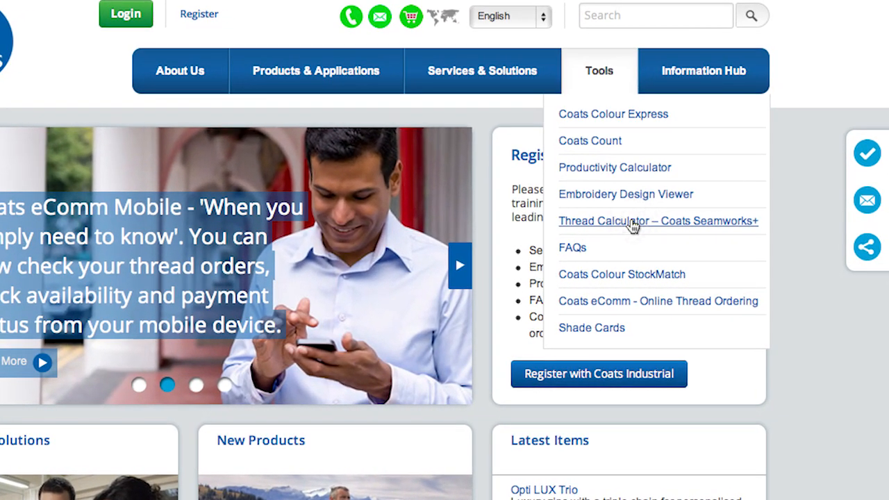
Launch Seamworks+, tick a T-shirt style and choose the Menswear > Shirts Formal long sleeve style.
left_click(659, 221)
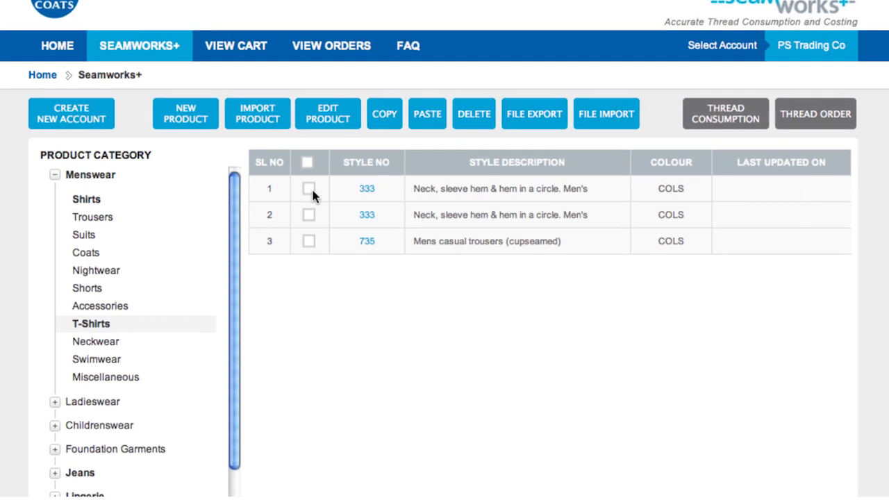
left_click(308, 189)
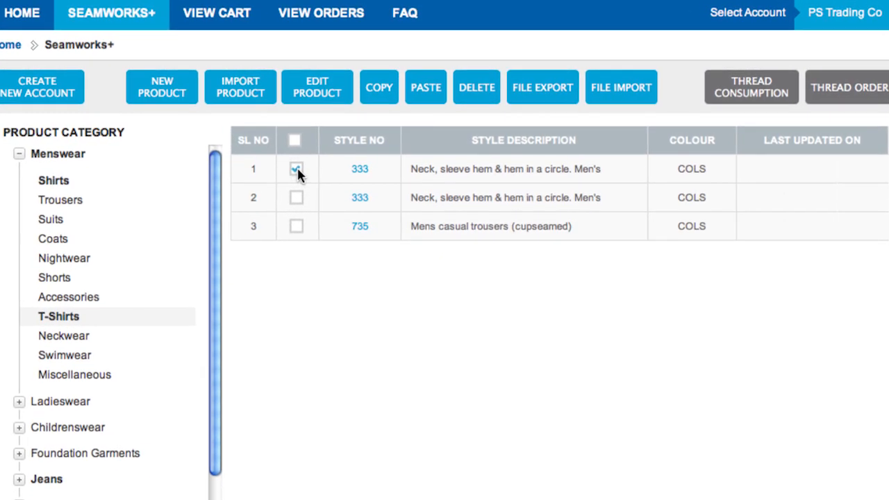
left_click(750, 86)
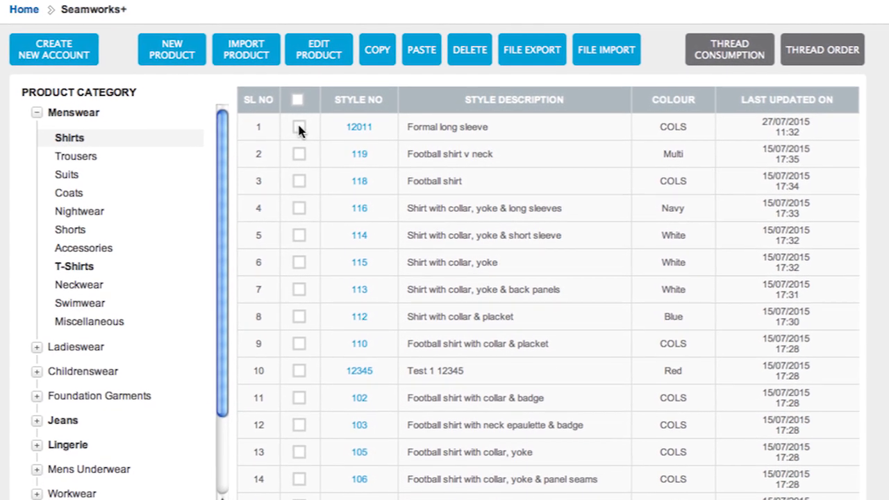
left_click(298, 126)
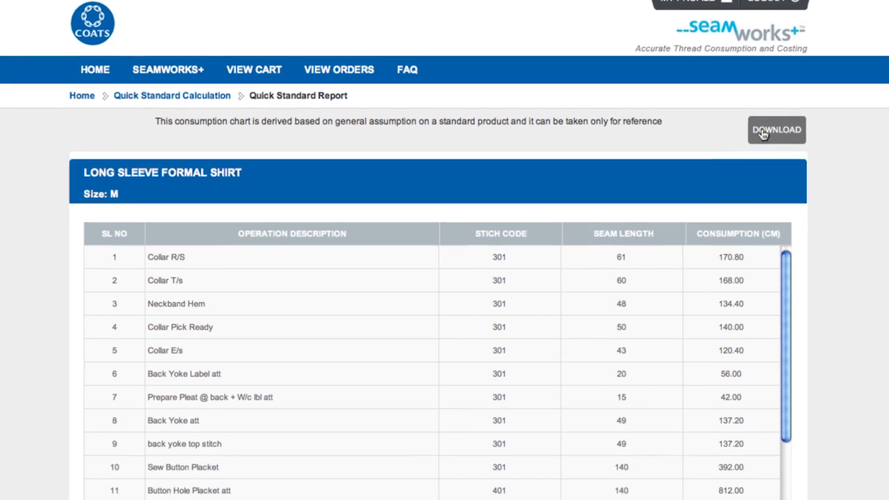
Review the report table, then collapse the Ladieswear subcategories in the Product Category list.
scroll("down", 3)
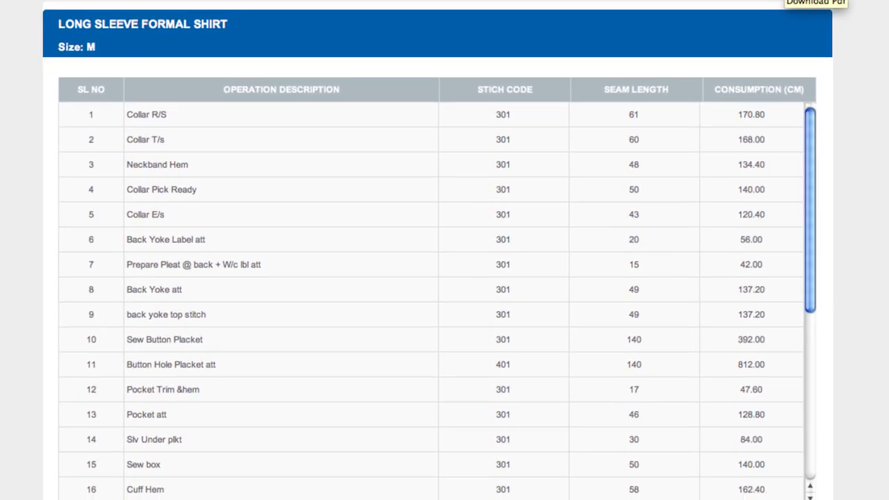
scroll("down", 3)
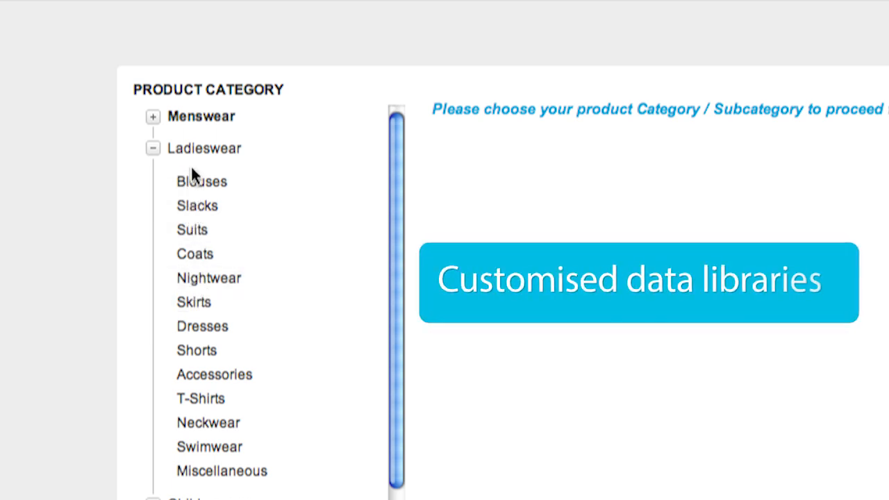
left_click(153, 147)
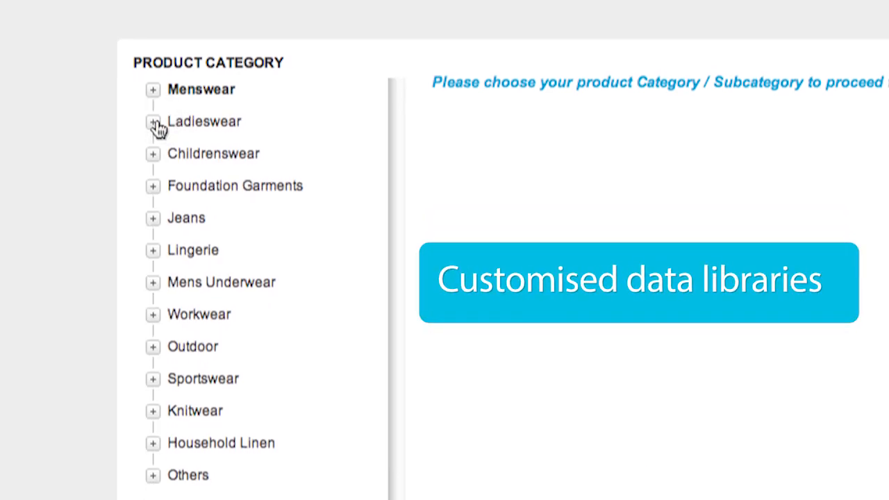